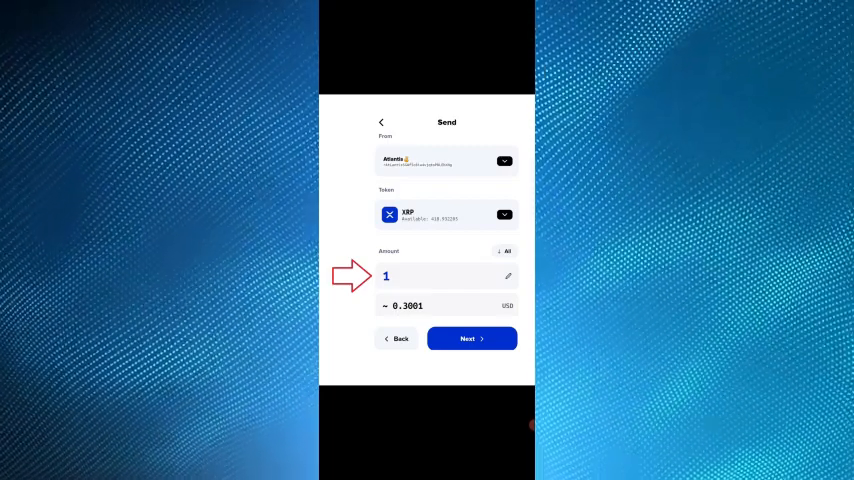
Confirm the 1 XRP send amount and continue to the recipient name-or-address screen.
{"action": "left_click", "coordinate": [471, 338]}
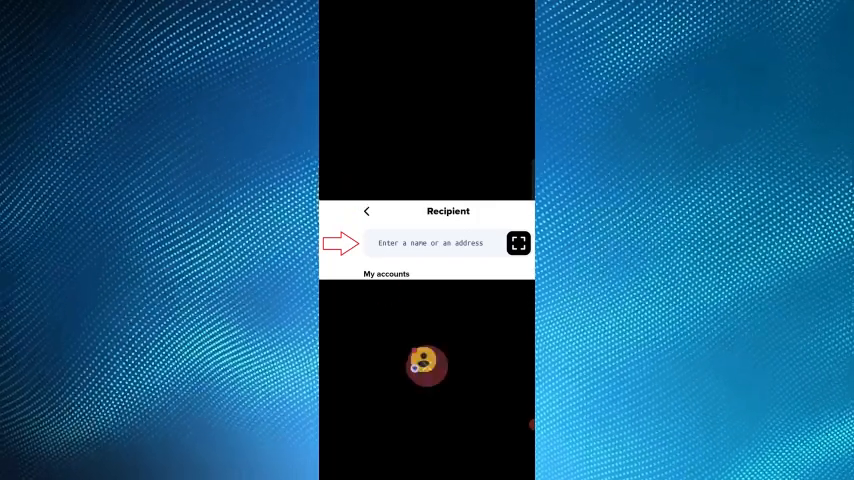